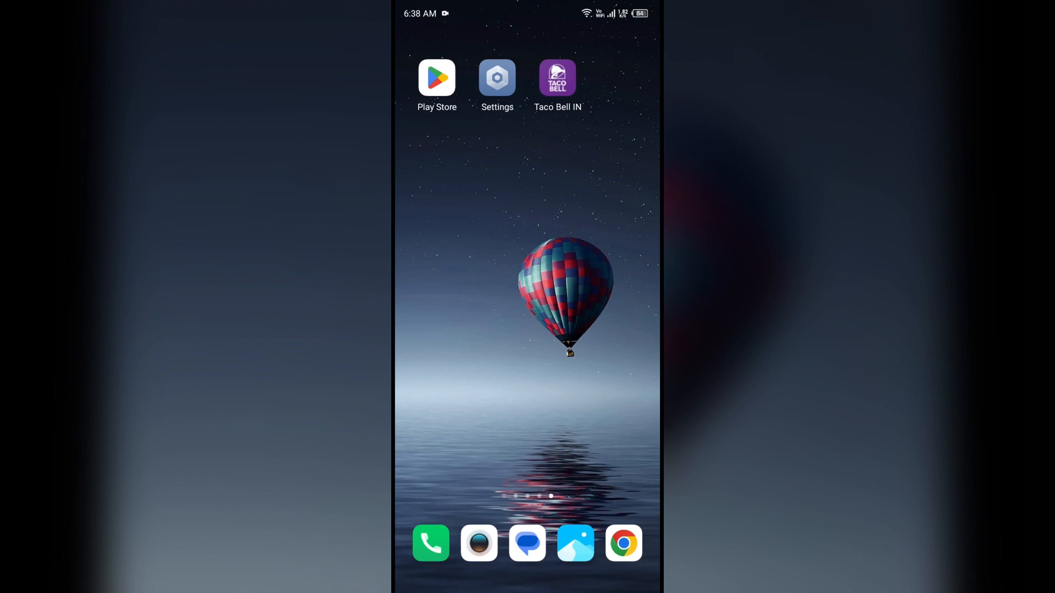
Launch the Taco Bell IN app from the home screen.
click(557, 77)
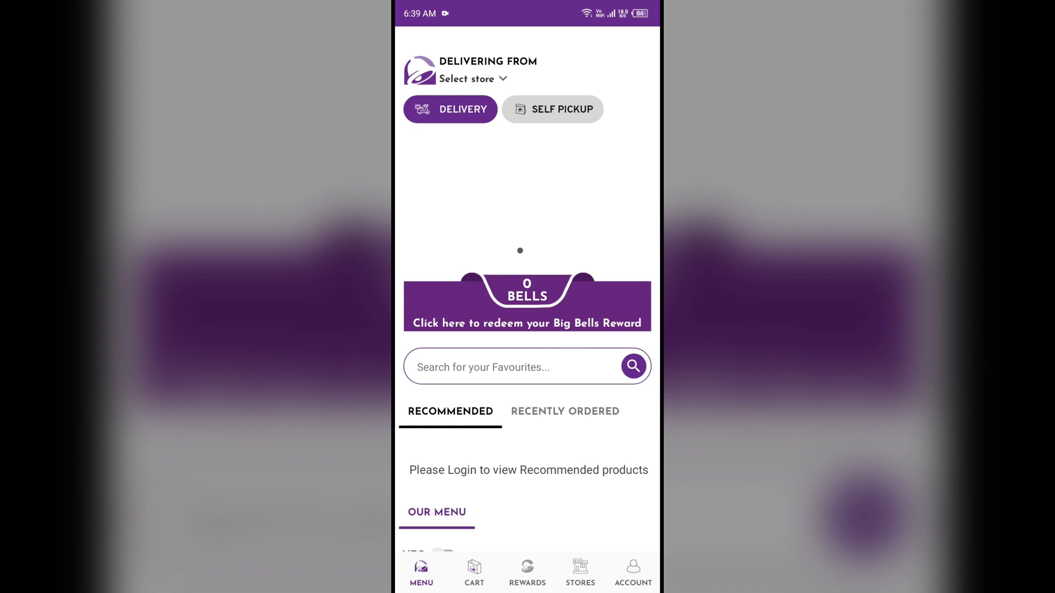
Exit Taco Bell IN back to the Android home screen.
key(home)
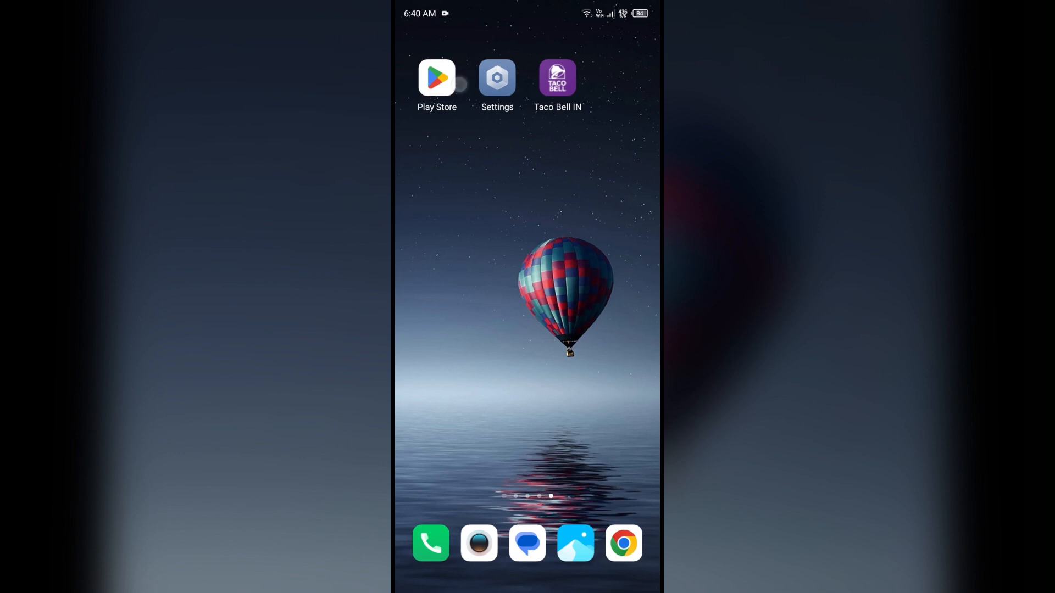
Search Play Store for "taco bell" and view the Taco Bell IN details page.
click(436, 77)
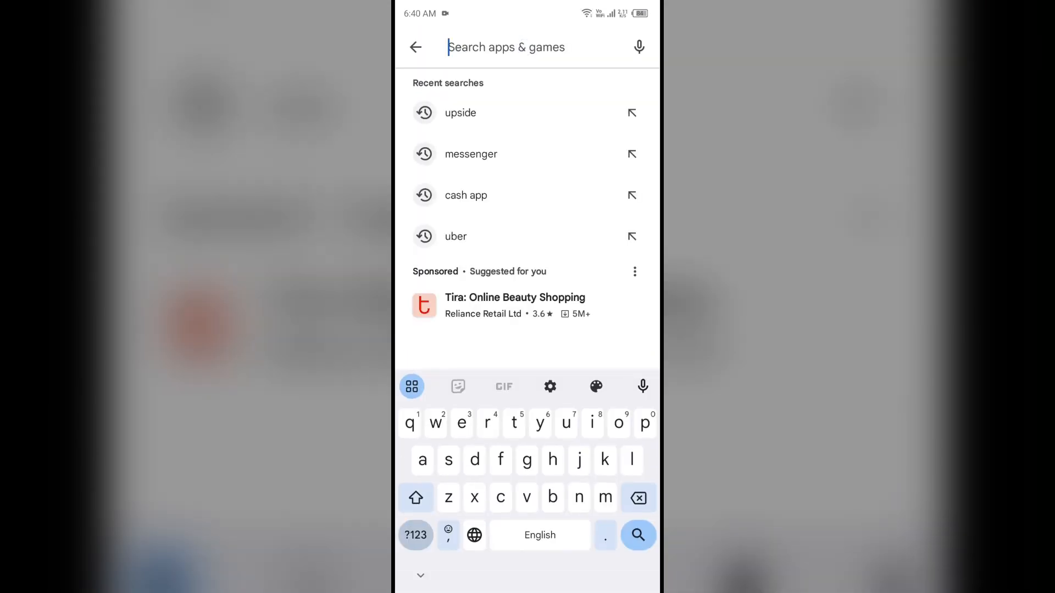
text(ta)
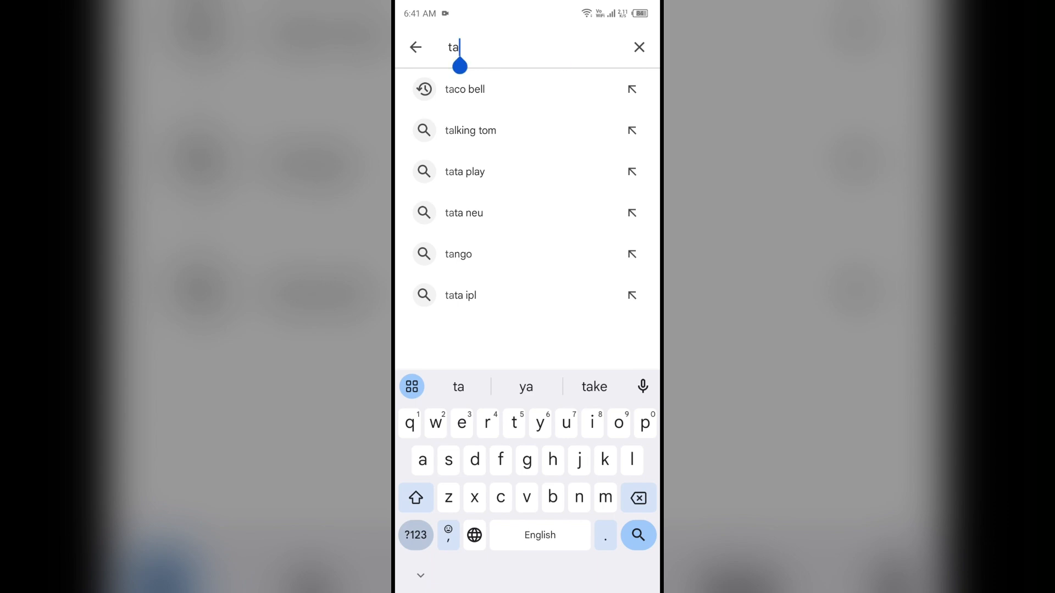
click(463, 89)
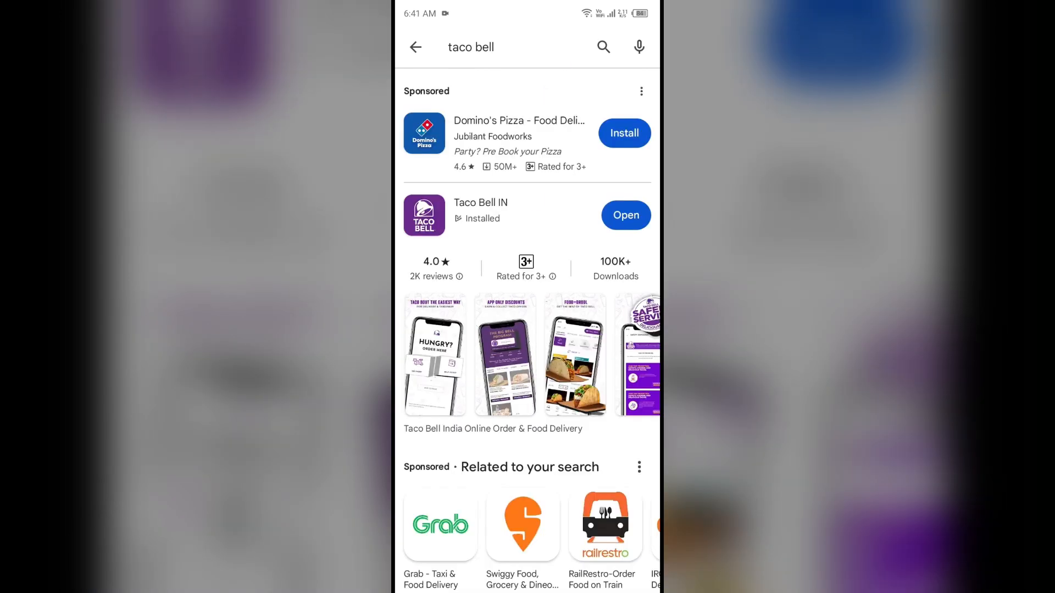
click(481, 202)
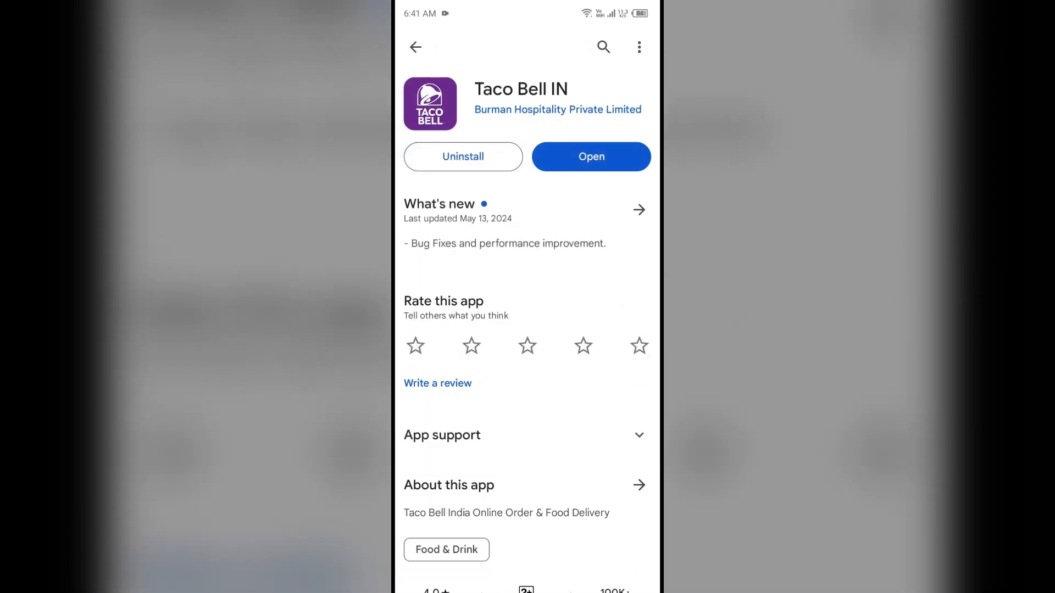